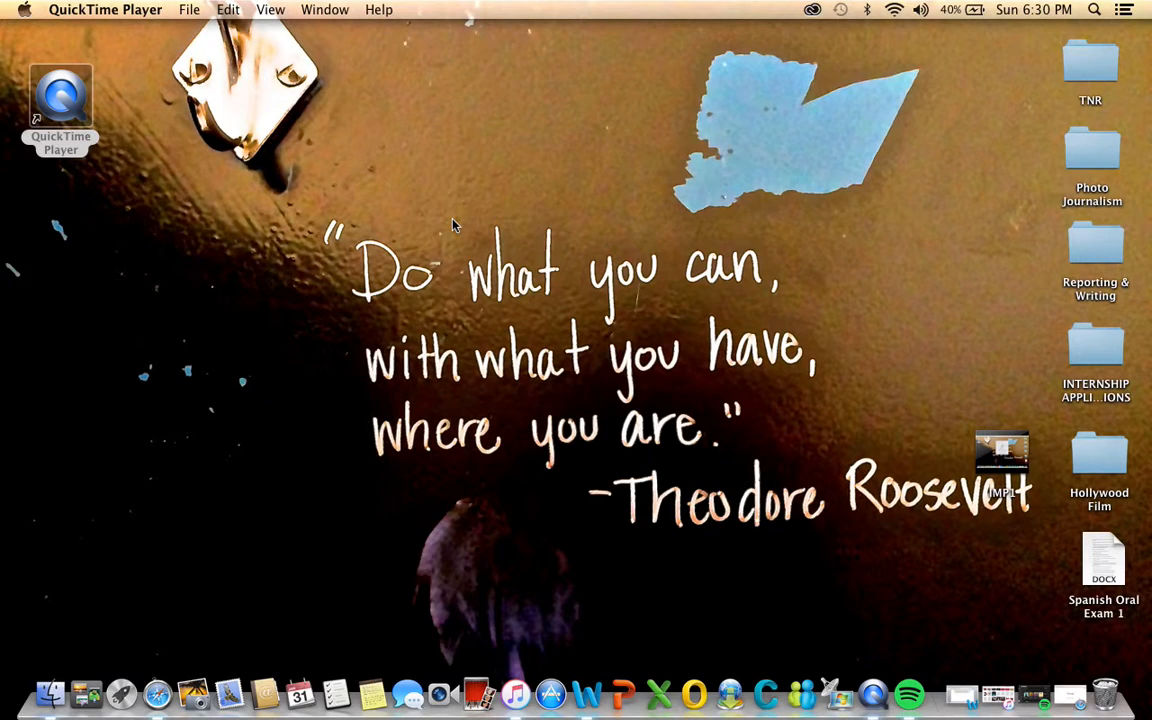
{"action": "mouse_move", "coordinate": [16, 24]}
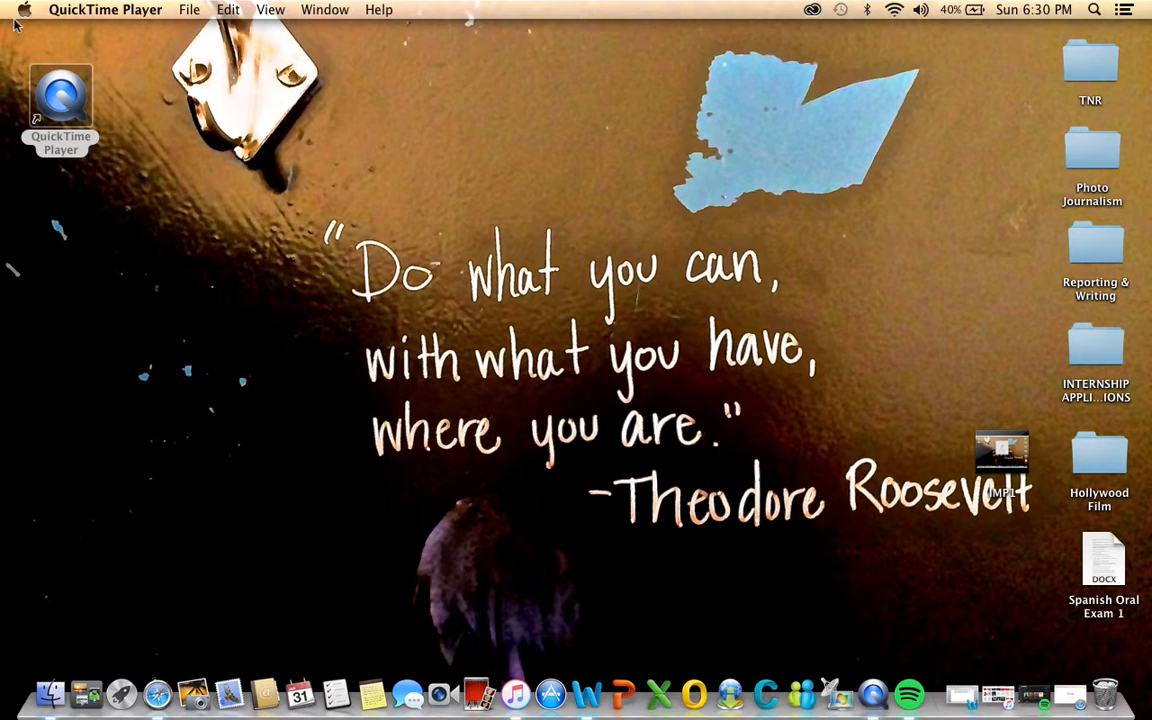
- Show the About This Mac overview: OS X 10.8.5, 2.5 GHz Intel Core i5, 4 GB memory
{"action": "left_click", "coordinate": [24, 8]}
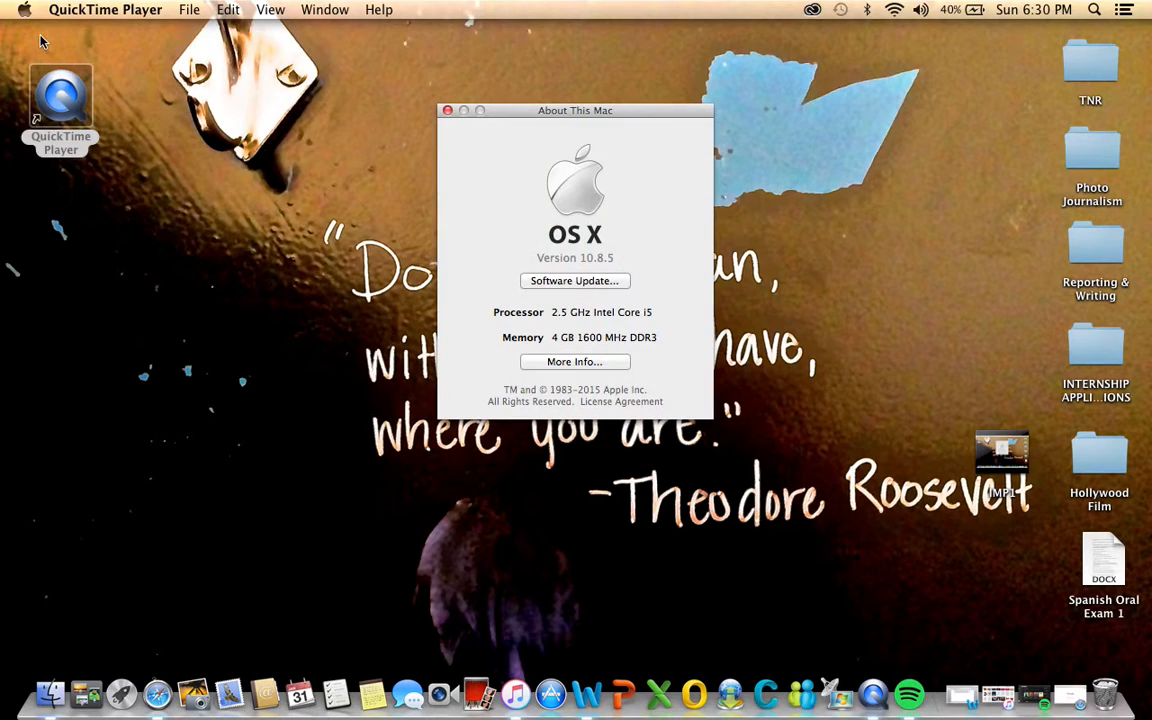
{"action": "mouse_move", "coordinate": [604, 338]}
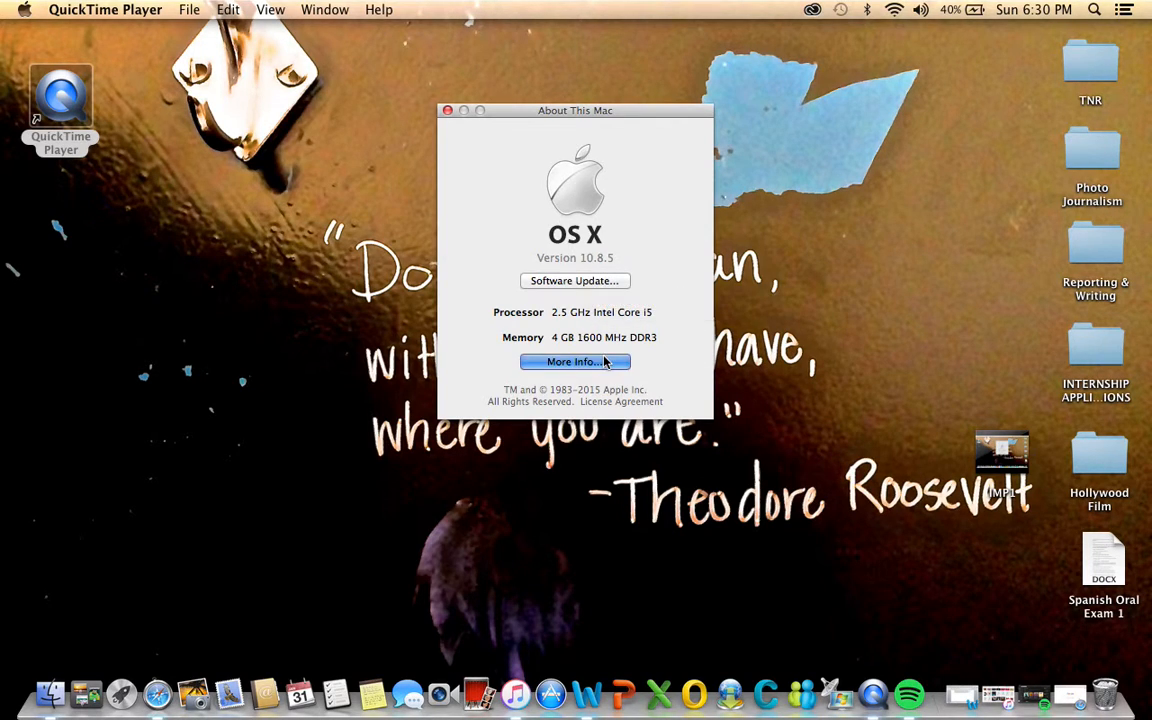
- Show the detailed System Information overview of the 13-inch Mid 2012 MacBook Pro
{"action": "left_click", "coordinate": [574, 360]}
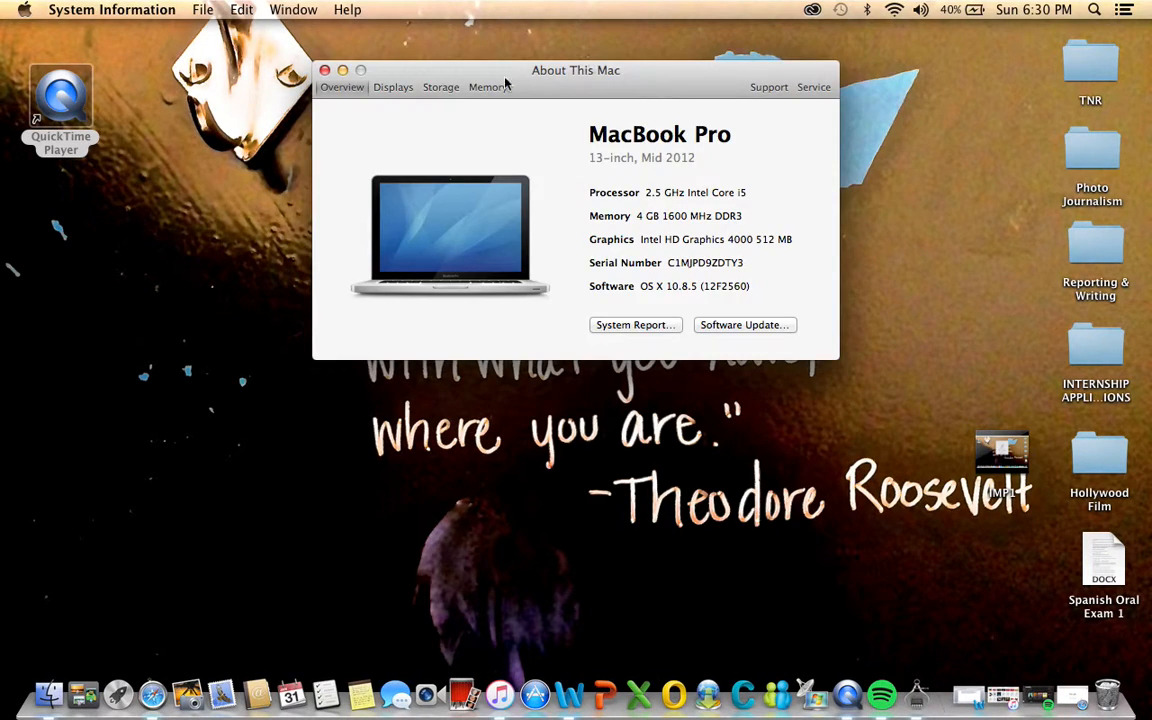
{"action": "mouse_move", "coordinate": [440, 88]}
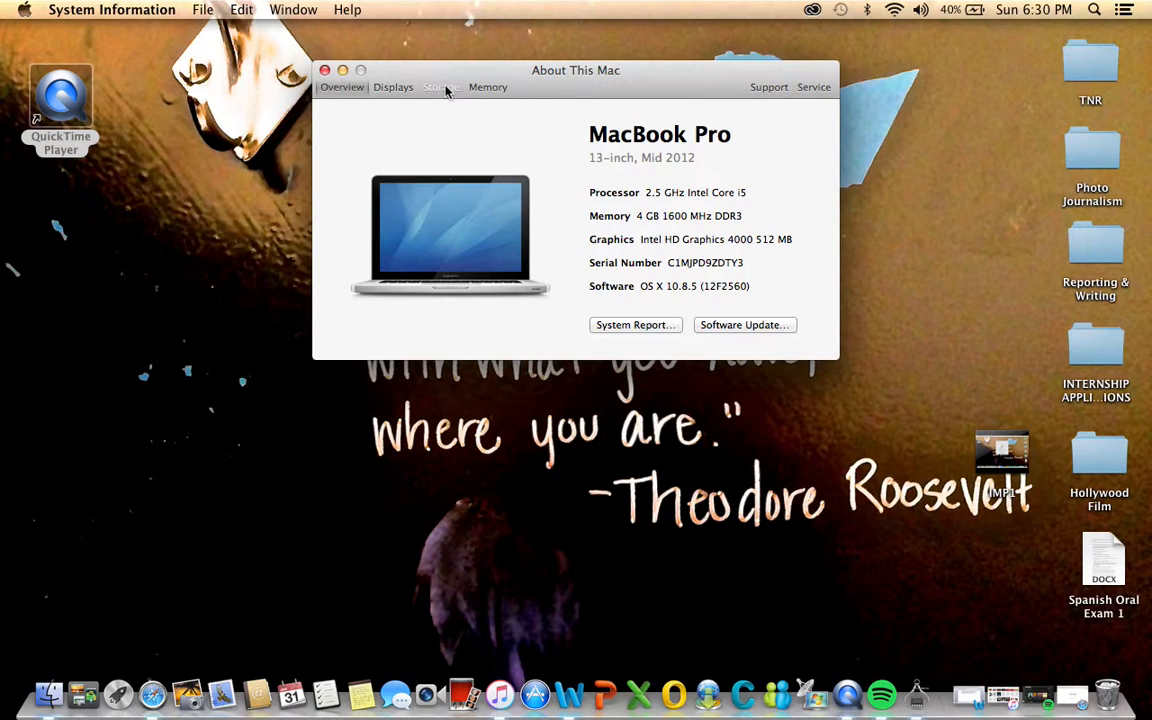
- View the storage breakdown (405.1 GB free of 499.25 GB) and close the window
{"action": "left_click", "coordinate": [440, 88]}
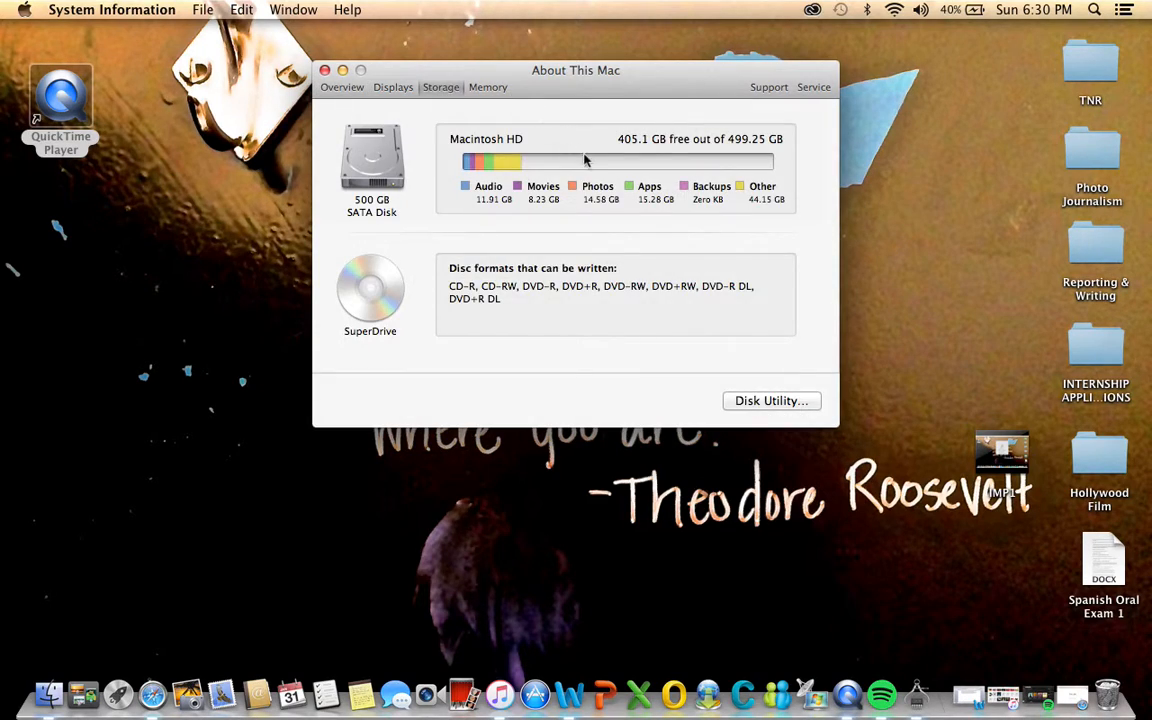
{"action": "mouse_move", "coordinate": [656, 138]}
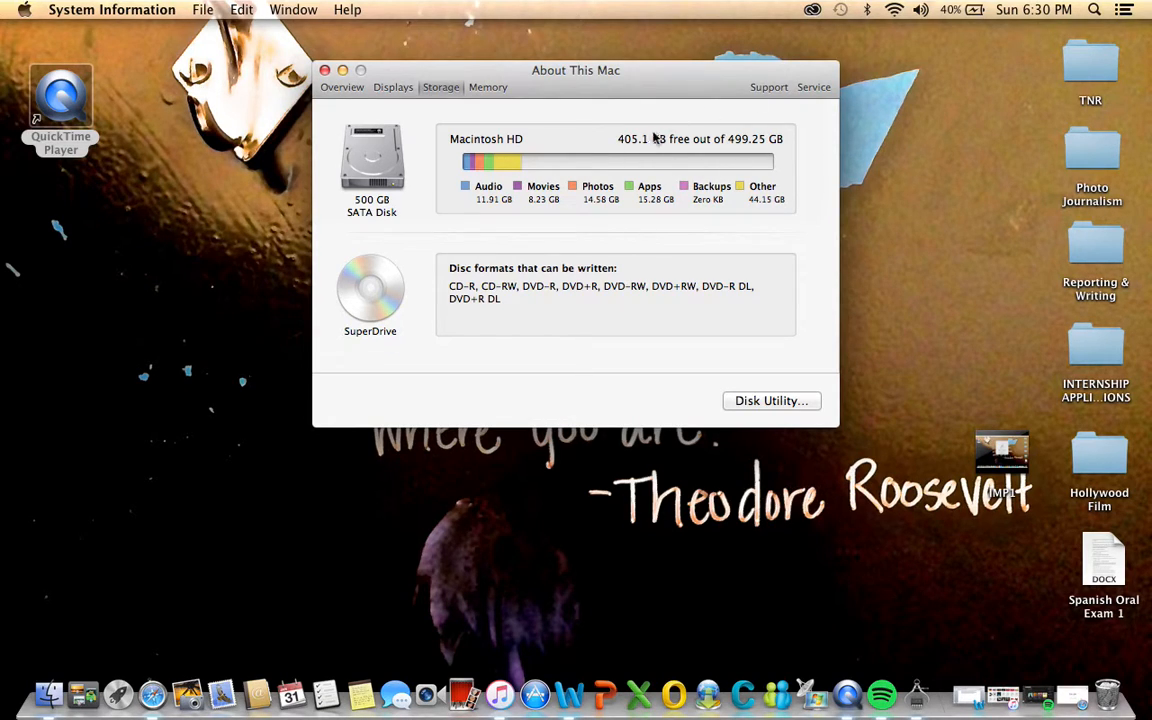
{"action": "mouse_move", "coordinate": [618, 156]}
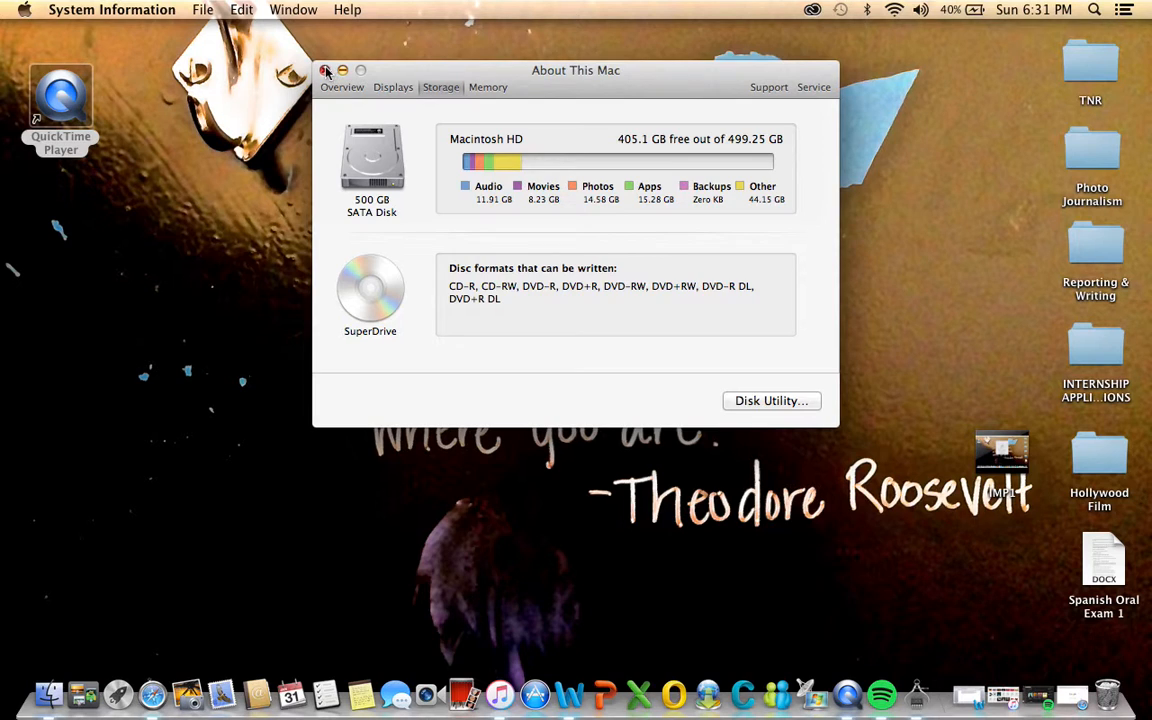
{"action": "left_click", "coordinate": [324, 70]}
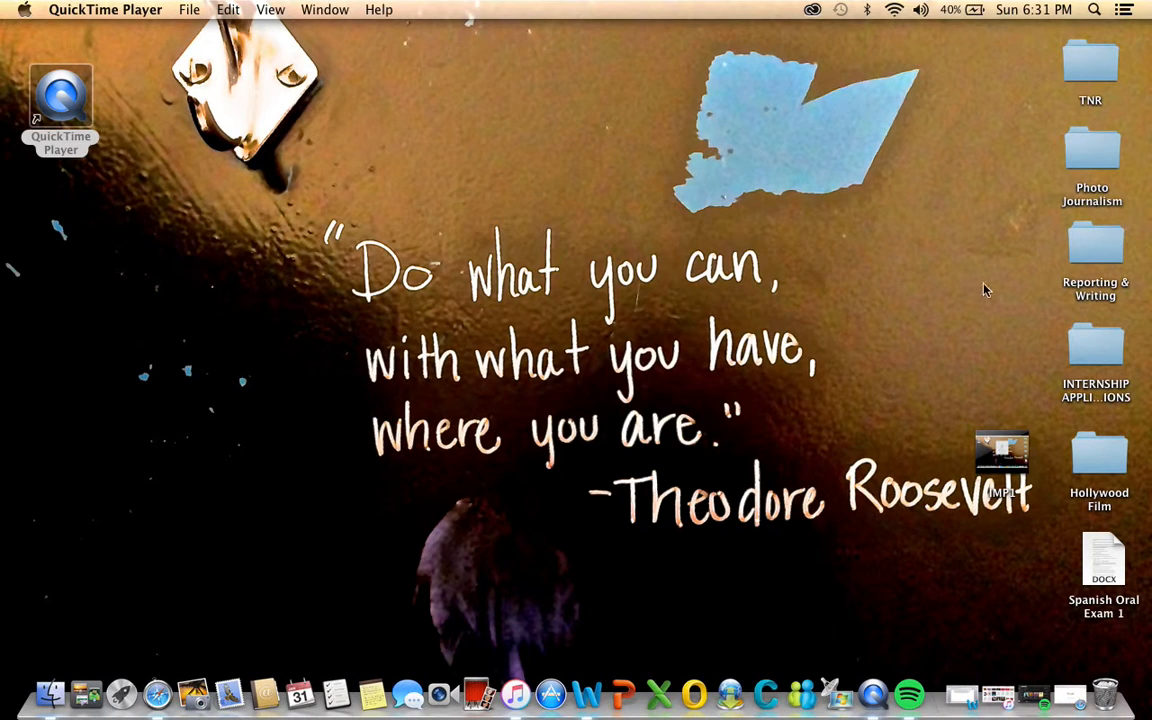
{"action": "mouse_move", "coordinate": [586, 692]}
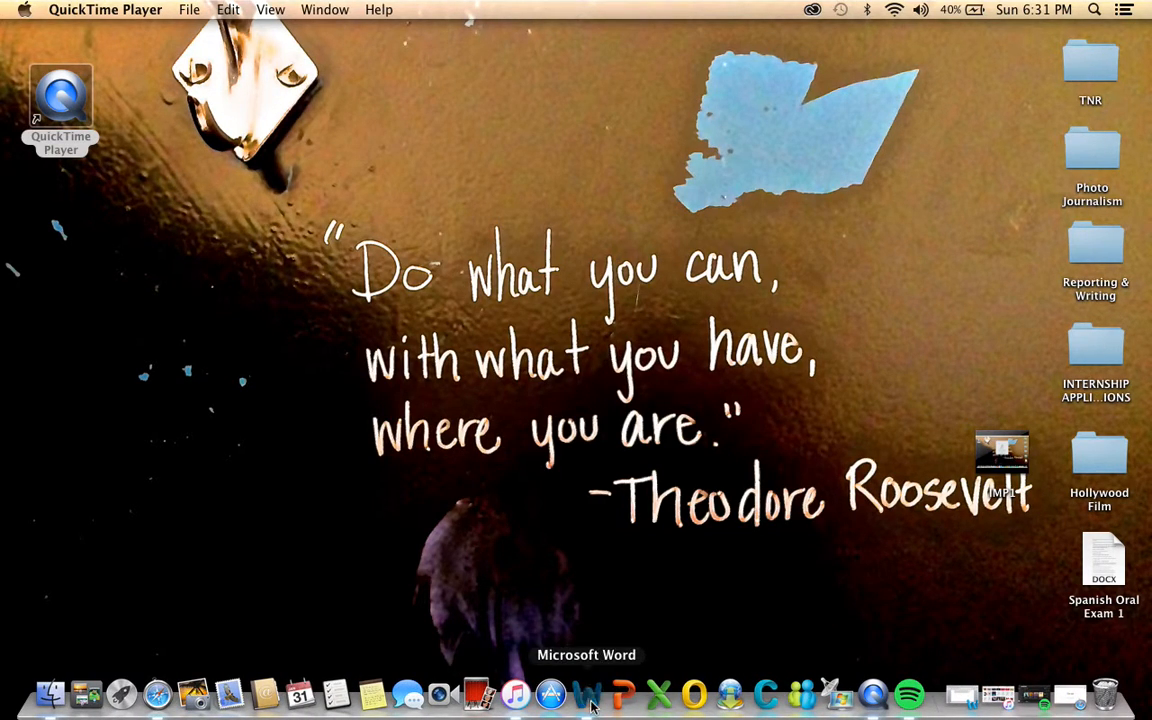
- Launch Microsoft Word from the Dock and bring up the Creative Cloud apps panel
{"action": "left_click", "coordinate": [588, 692]}
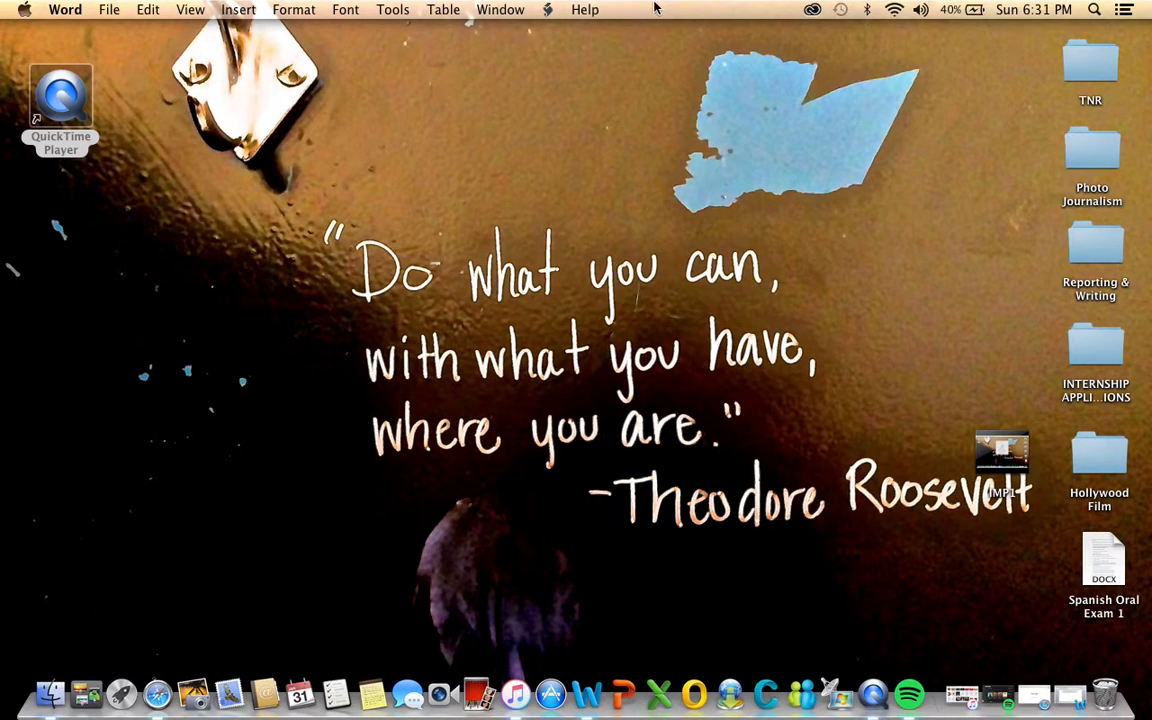
{"action": "left_click", "coordinate": [812, 8]}
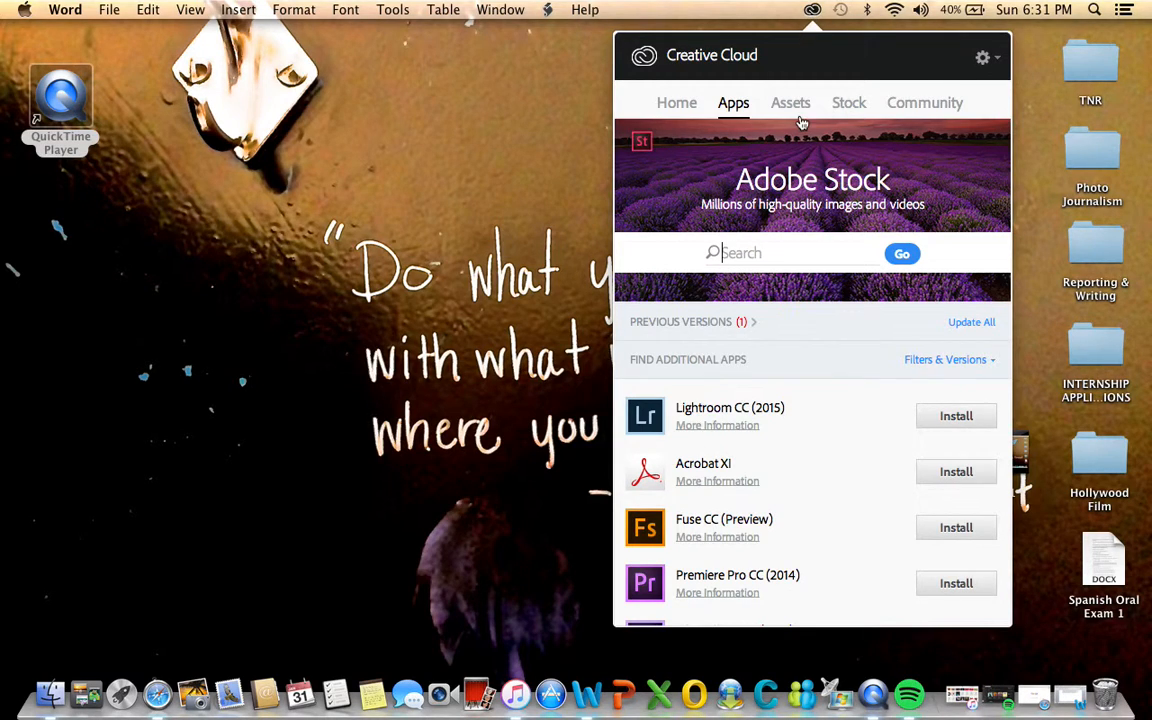
- Scroll through the Creative Cloud list of installable apps to its end
{"action": "scroll", "scroll_direction": "down", "scroll_amount": 3}
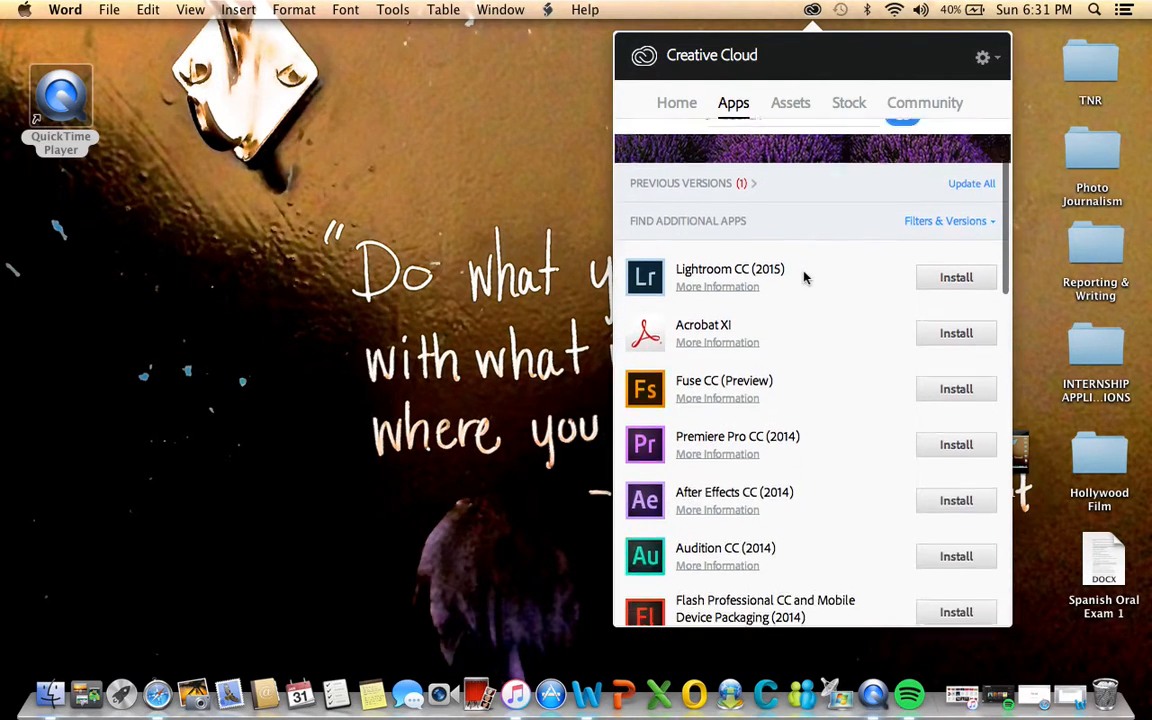
{"action": "scroll", "scroll_direction": "down", "scroll_amount": 3}
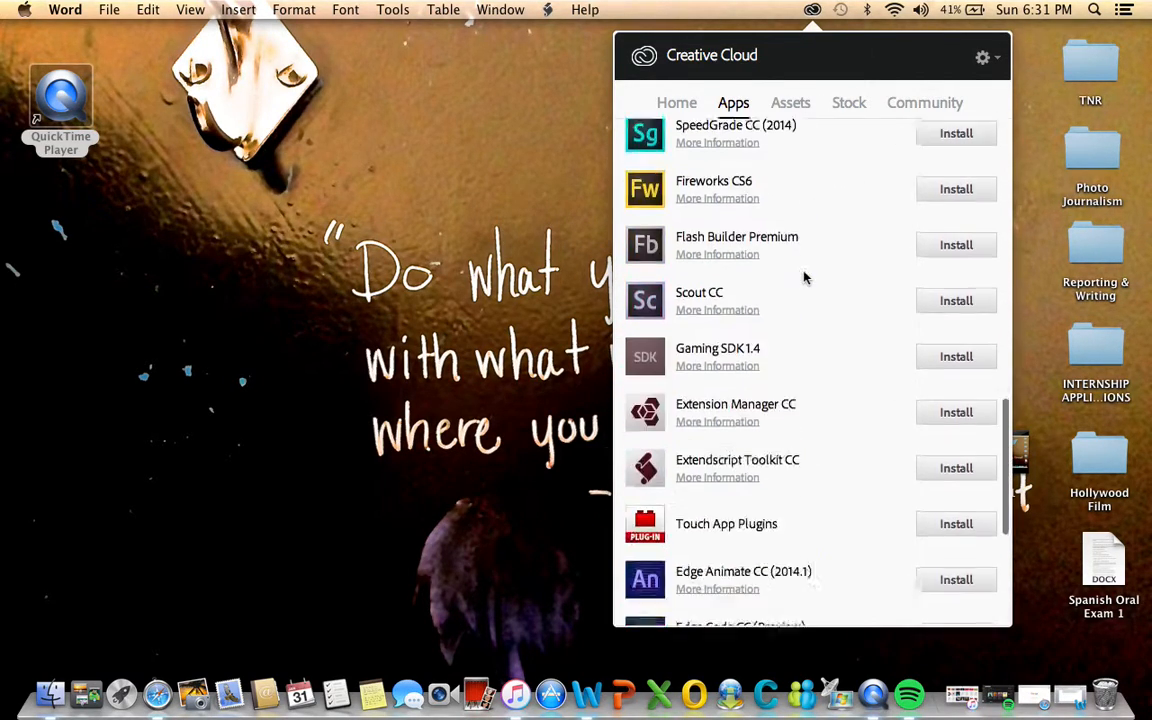
{"action": "scroll", "scroll_direction": "down", "scroll_amount": 3}
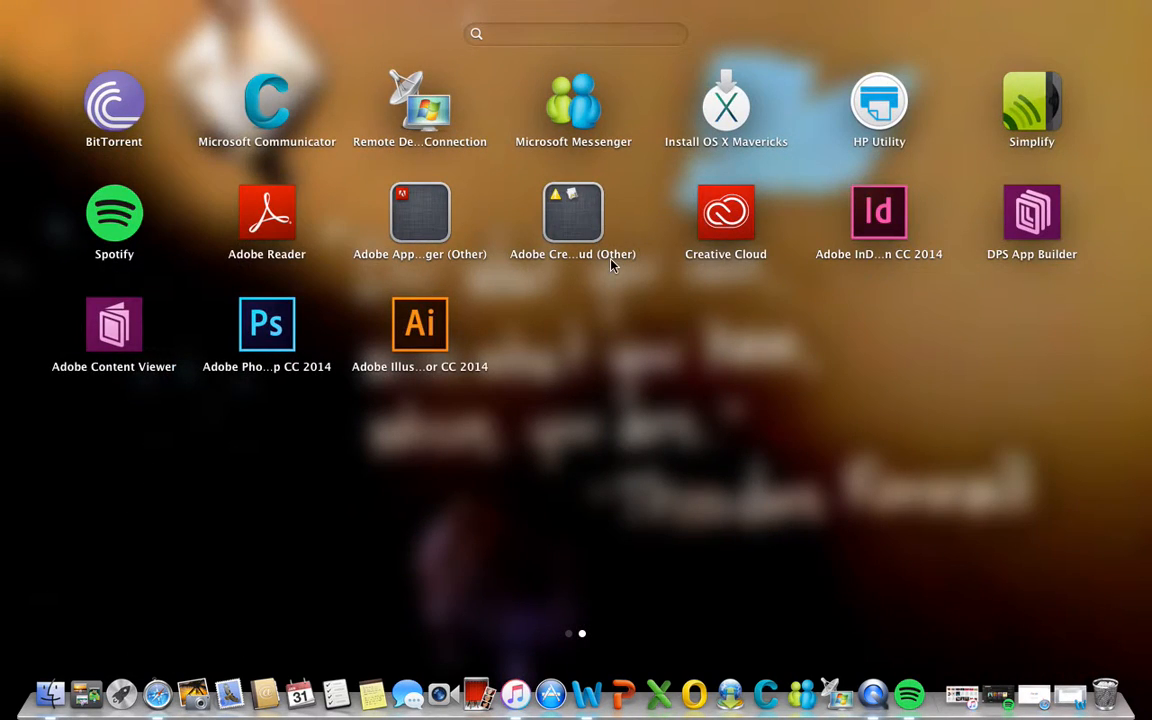
{"action": "mouse_move", "coordinate": [944, 262]}
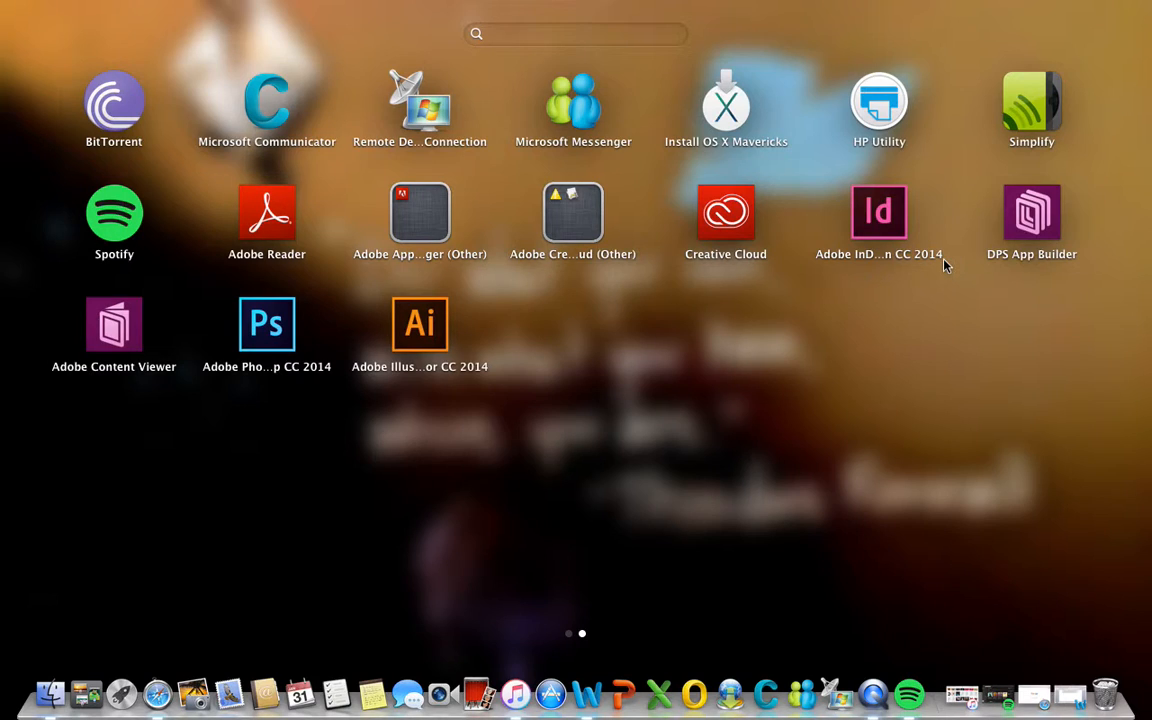
{"action": "mouse_move", "coordinate": [940, 262]}
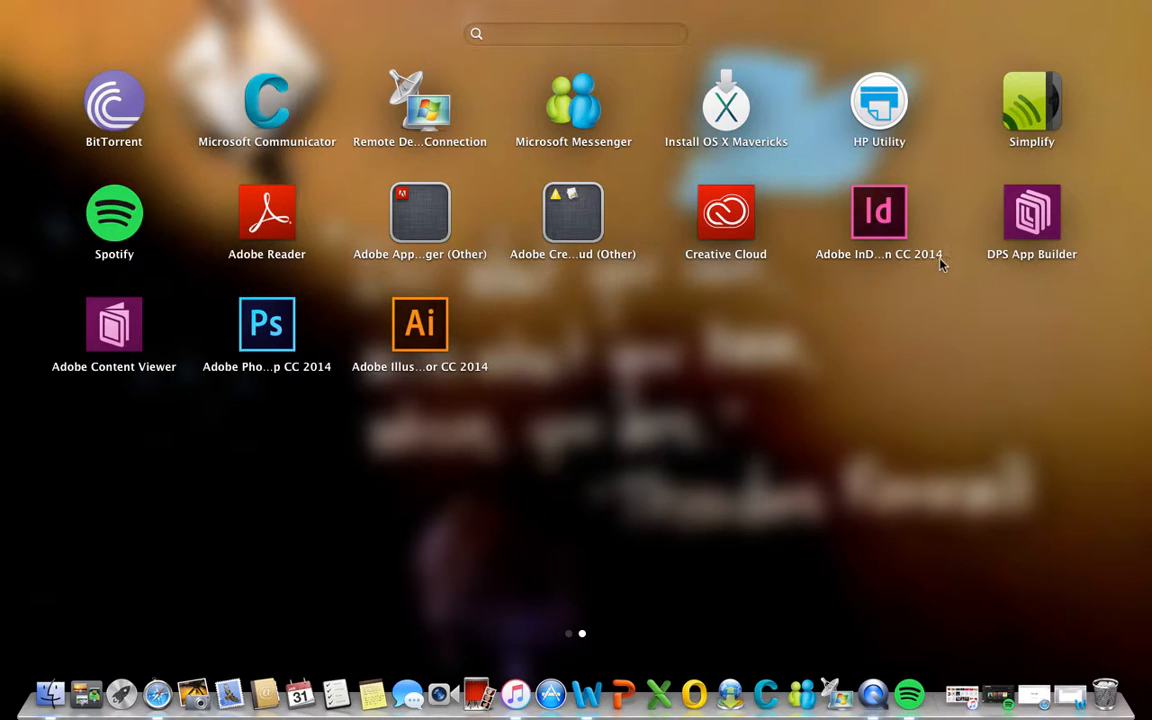
{"action": "mouse_move", "coordinate": [932, 262]}
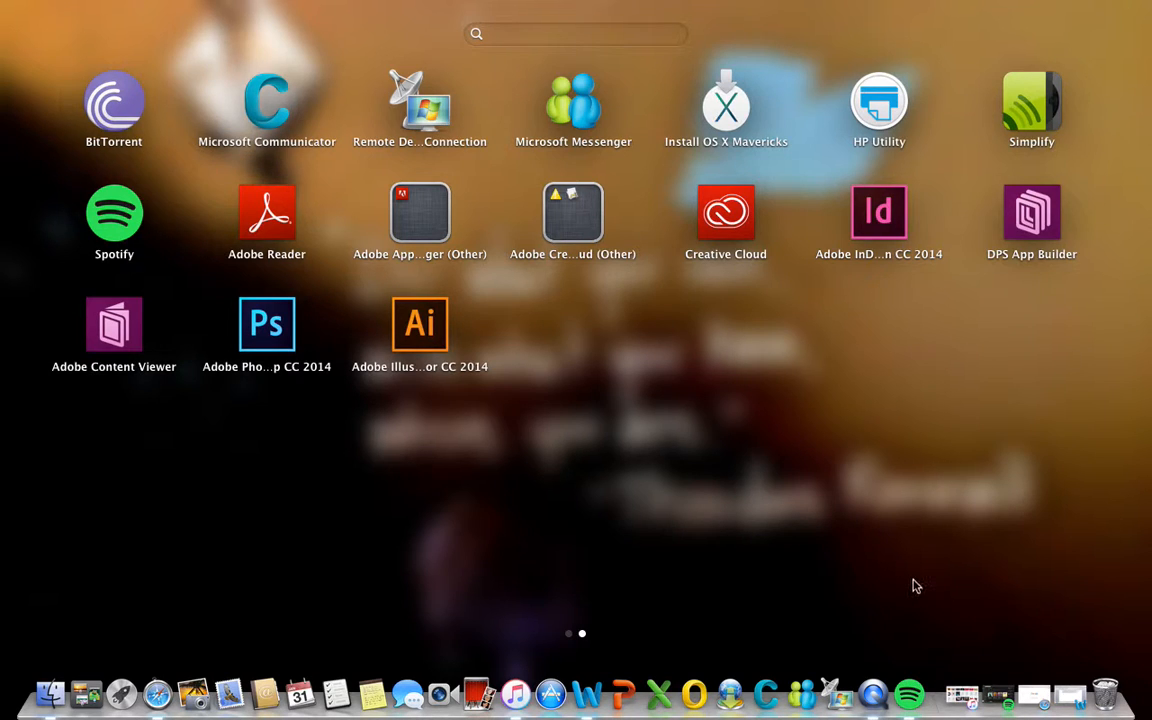
{"action": "mouse_move", "coordinate": [996, 696]}
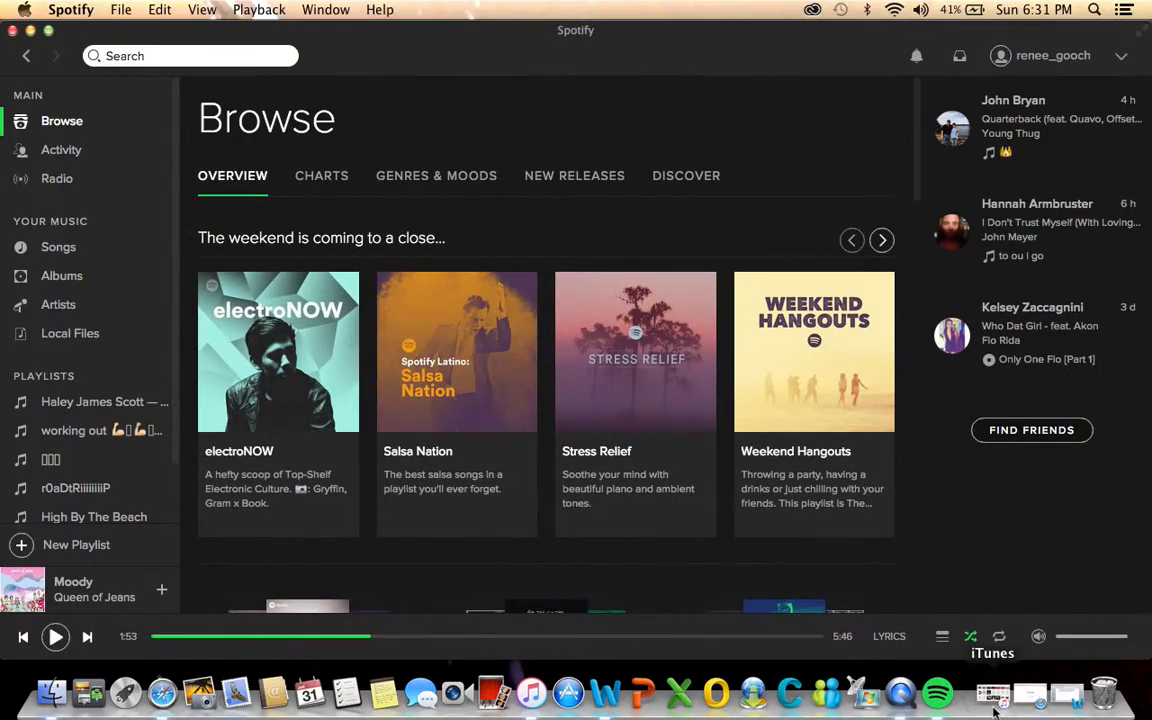
- Launch iTunes from the Dock after browsing Spotify's Browse page
{"action": "left_click", "coordinate": [992, 690]}
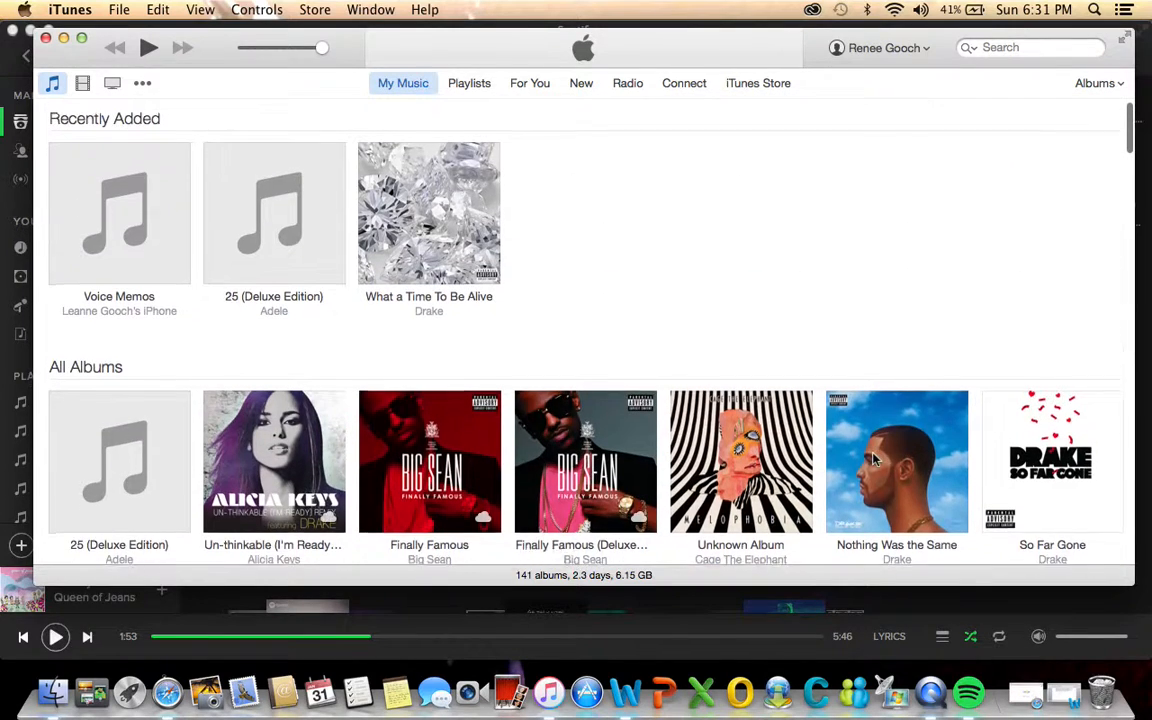
{"action": "mouse_move", "coordinate": [204, 692]}
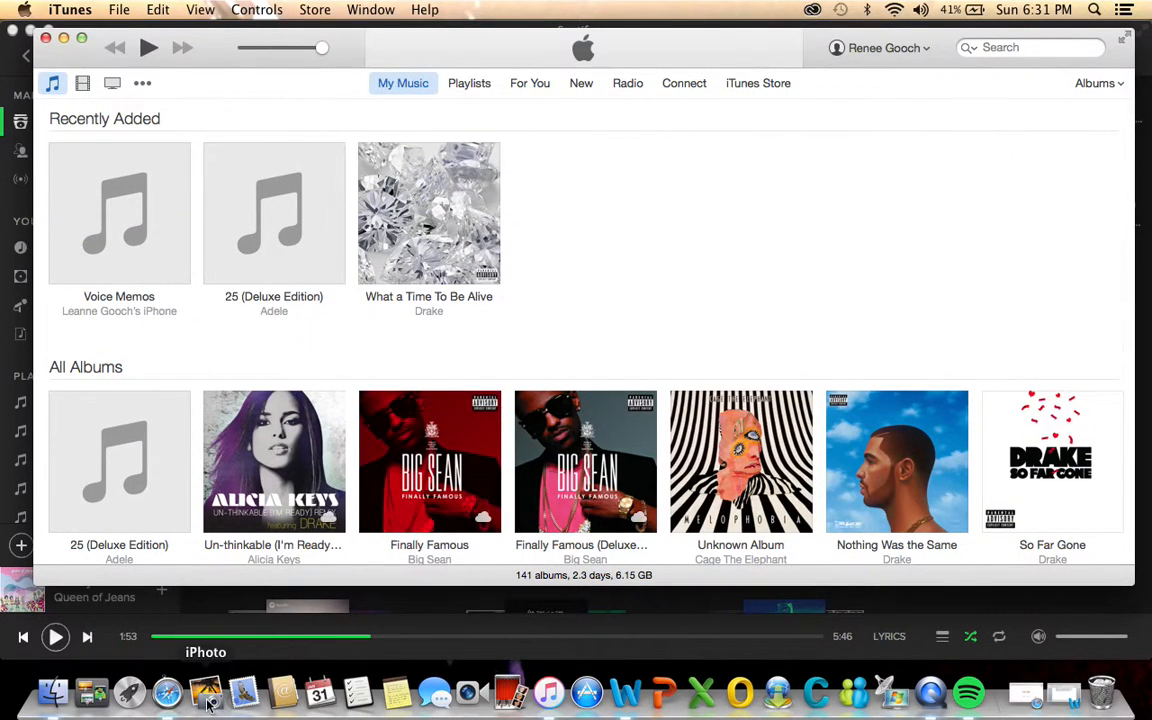
{"action": "mouse_move", "coordinate": [168, 692]}
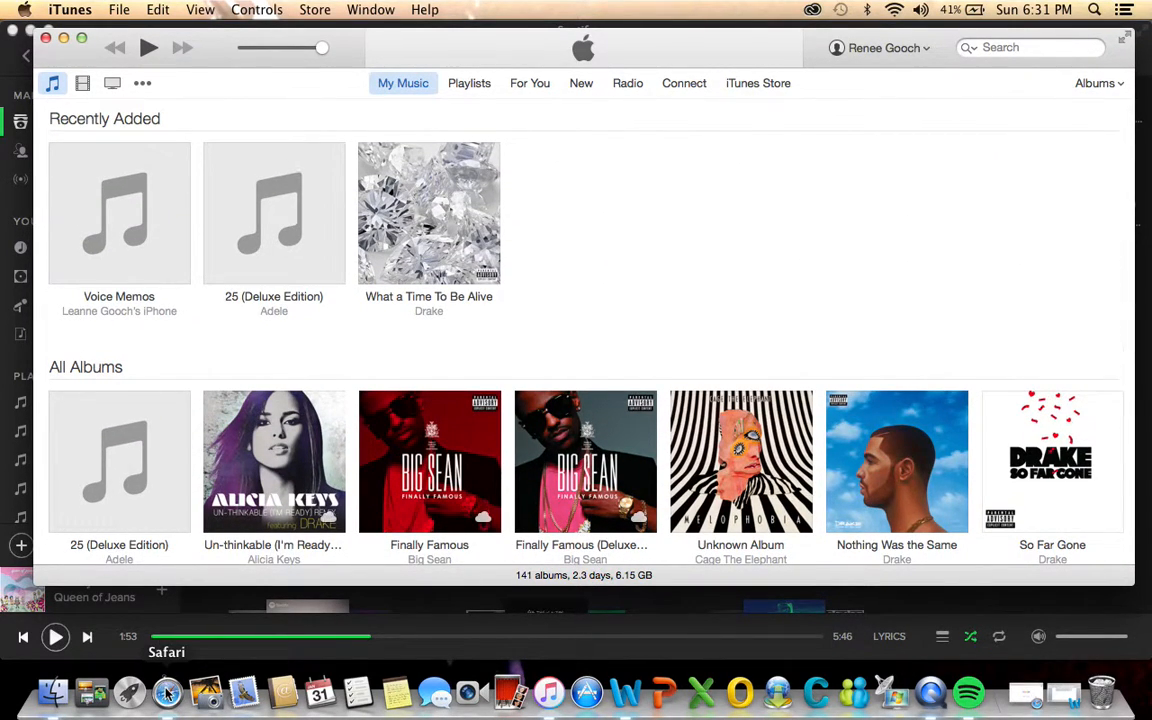
- Launch Safari from the Dock, opening the Google homepage
{"action": "left_click", "coordinate": [168, 692]}
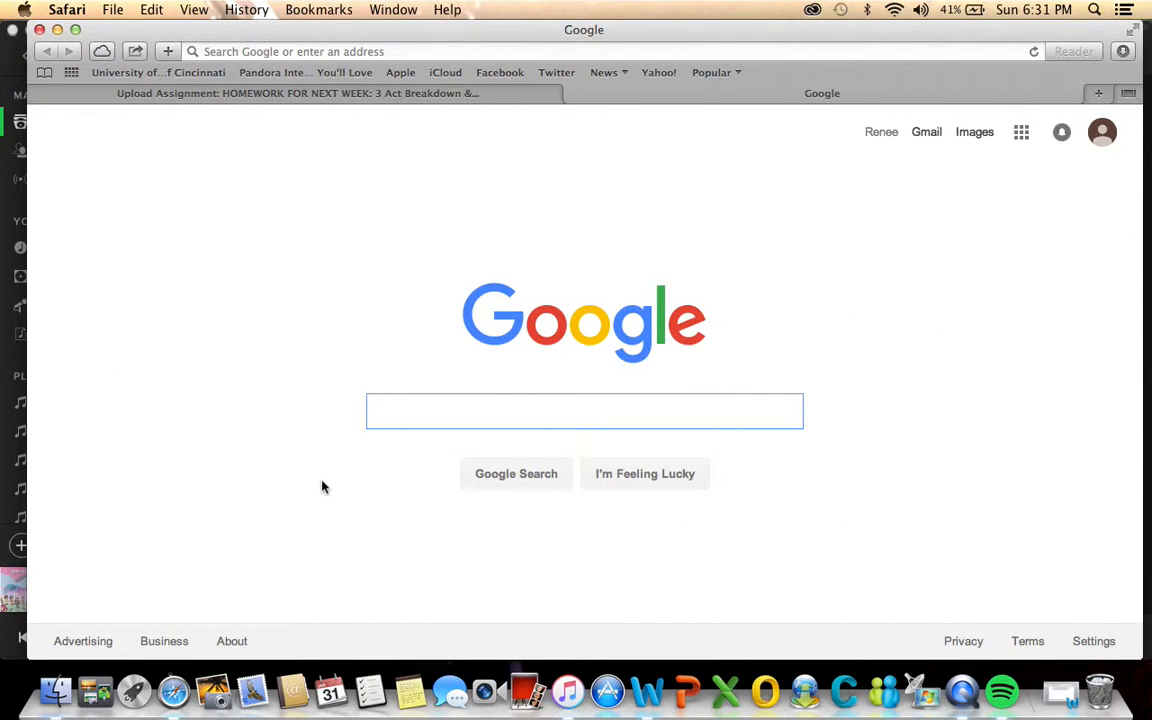
{"action": "mouse_move", "coordinate": [490, 560]}
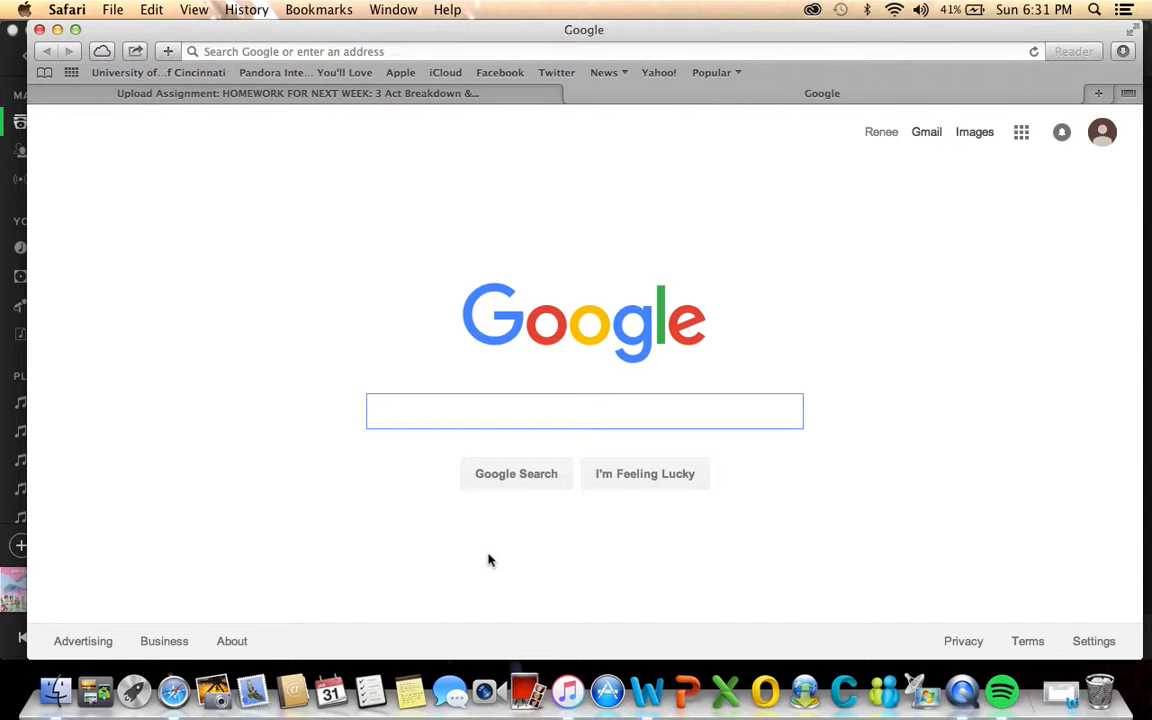
{"action": "mouse_move", "coordinate": [490, 552]}
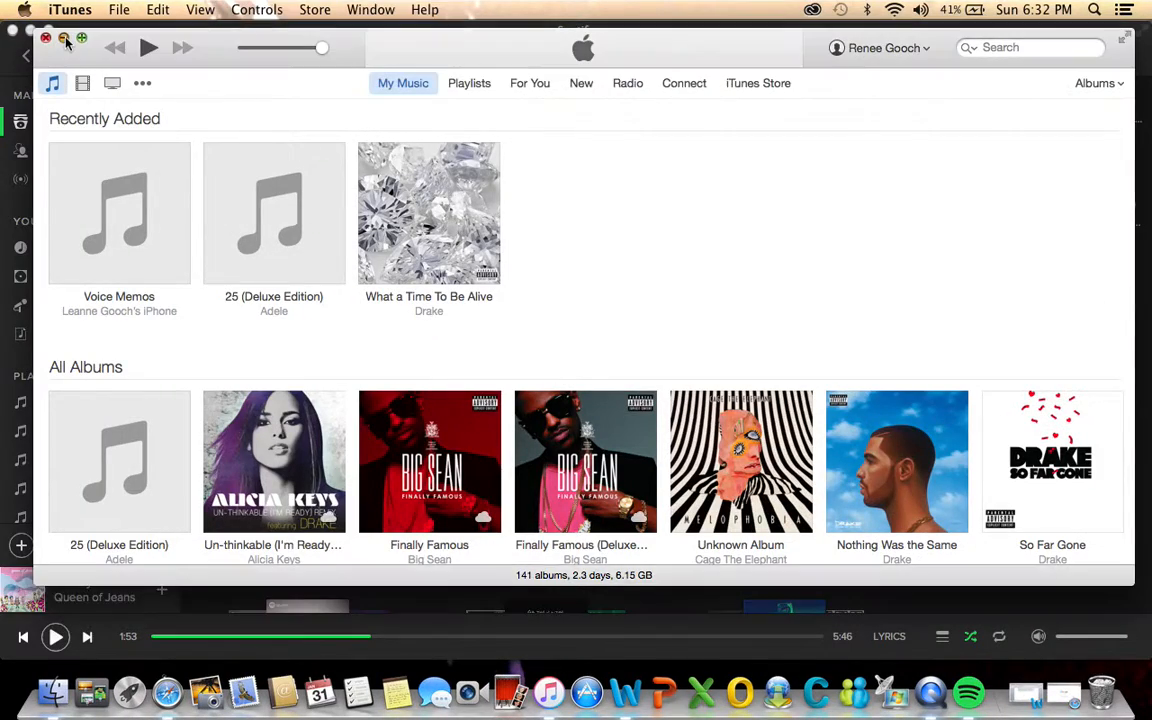
- Close the iTunes window and reopen the Creative Cloud apps panel
{"action": "left_click", "coordinate": [44, 38]}
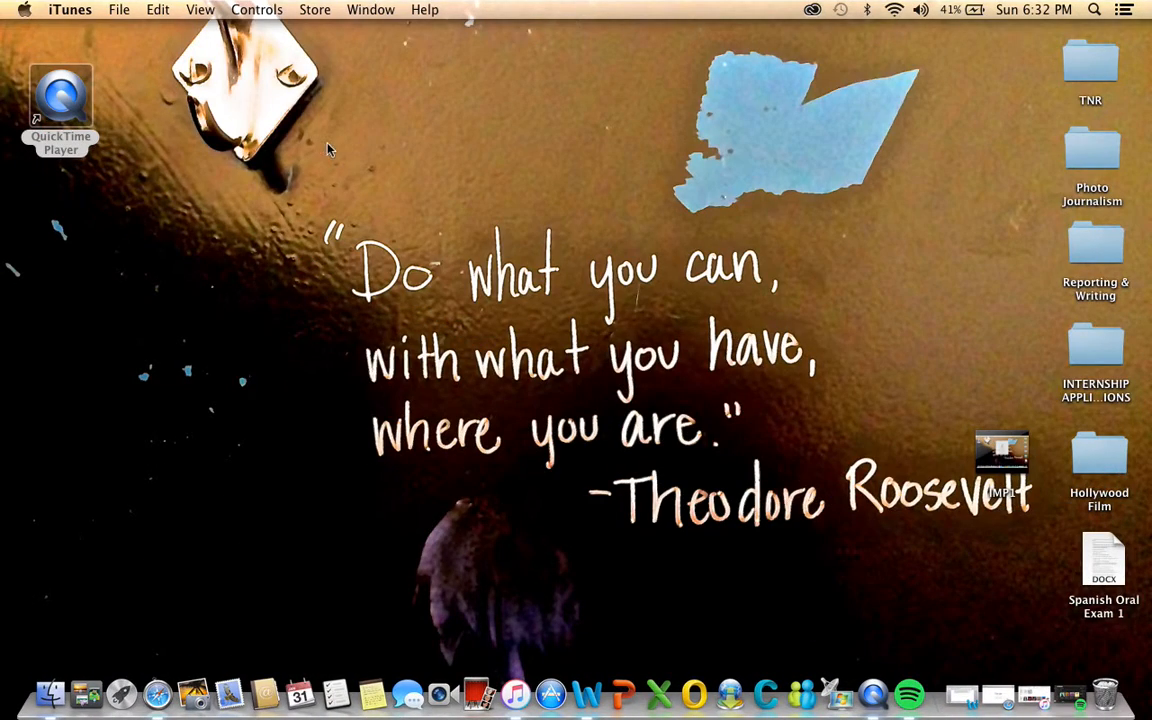
{"action": "mouse_move", "coordinate": [644, 280]}
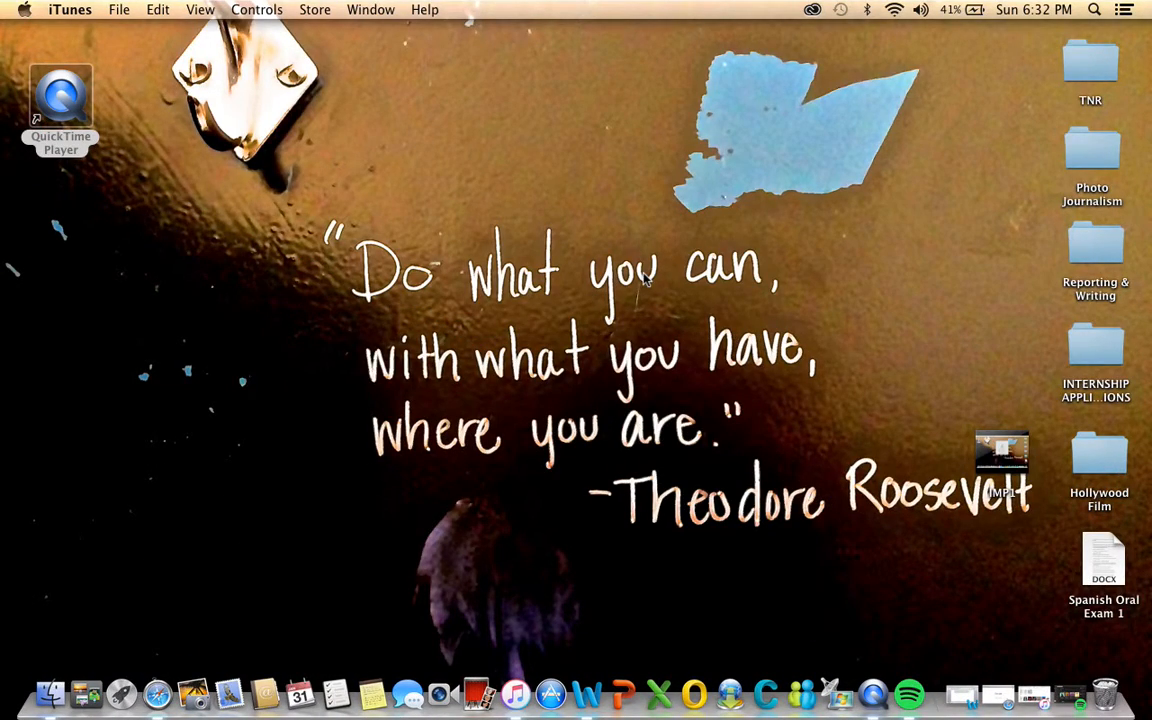
{"action": "left_click", "coordinate": [812, 8]}
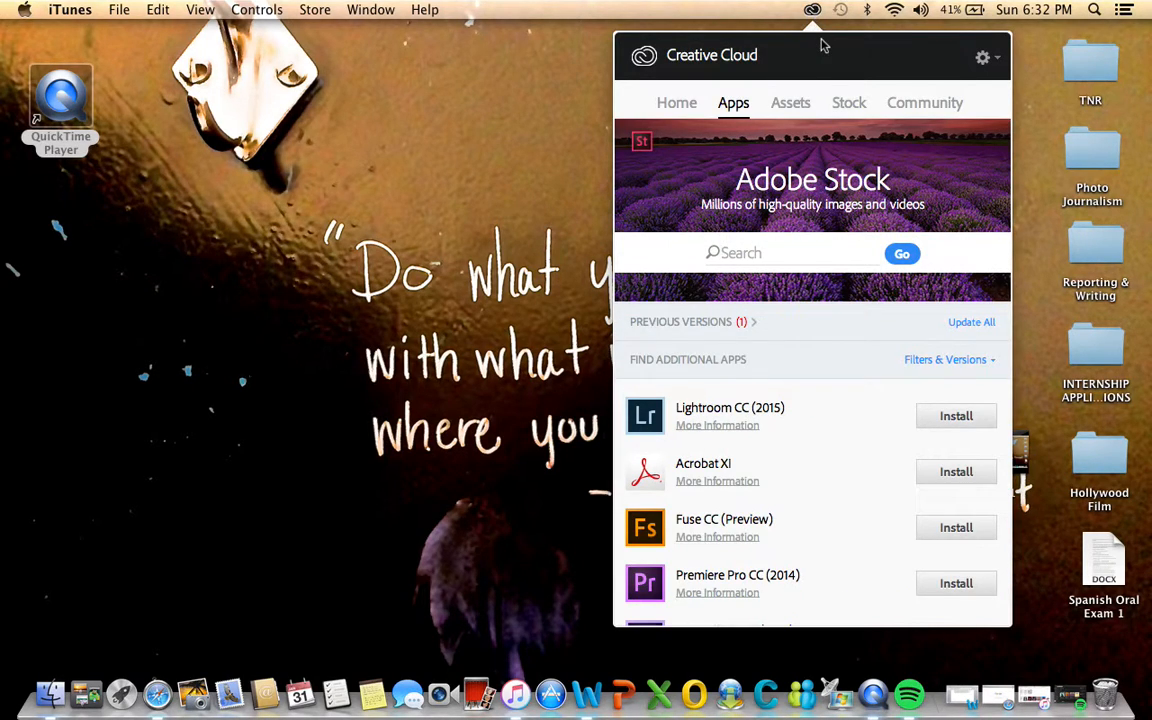
{"action": "mouse_move", "coordinate": [368, 156]}
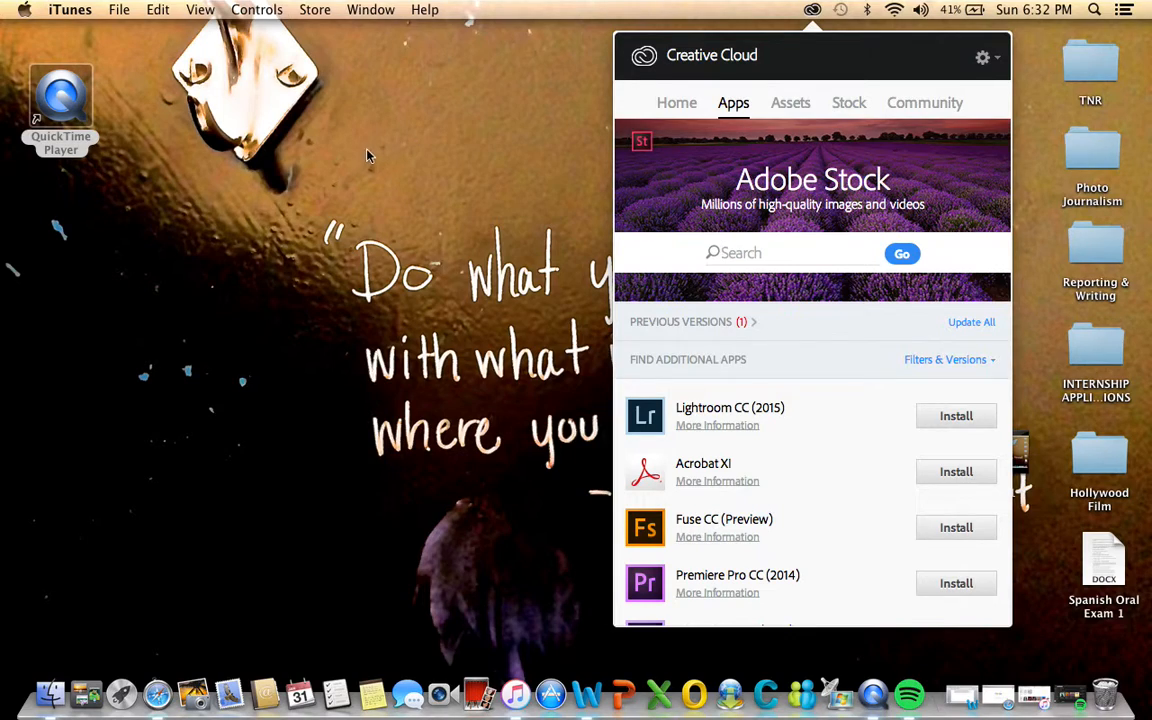